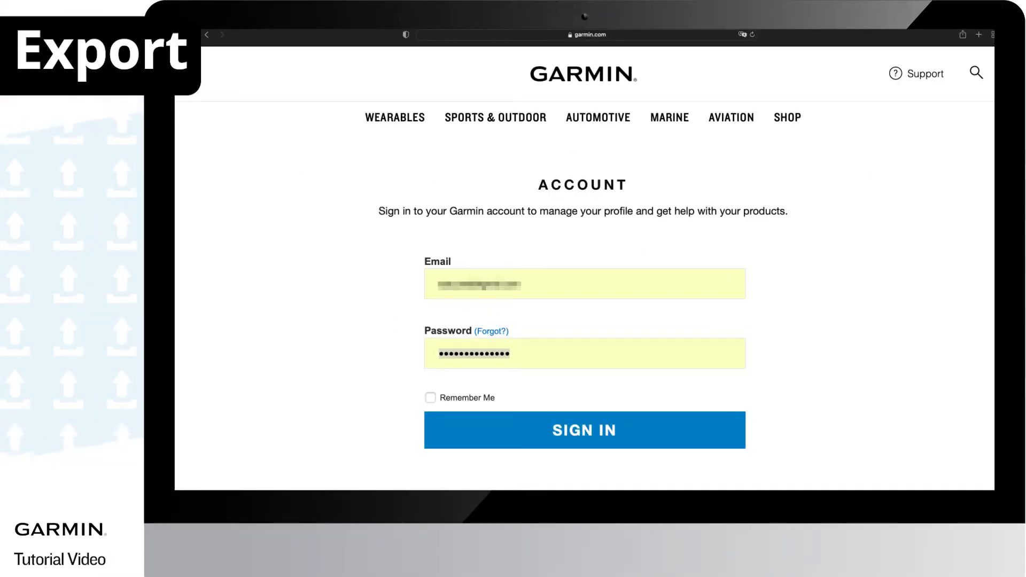
Sign in to Garmin Account and request an export of all personal data via Manage Your Data
left_click(585, 430)
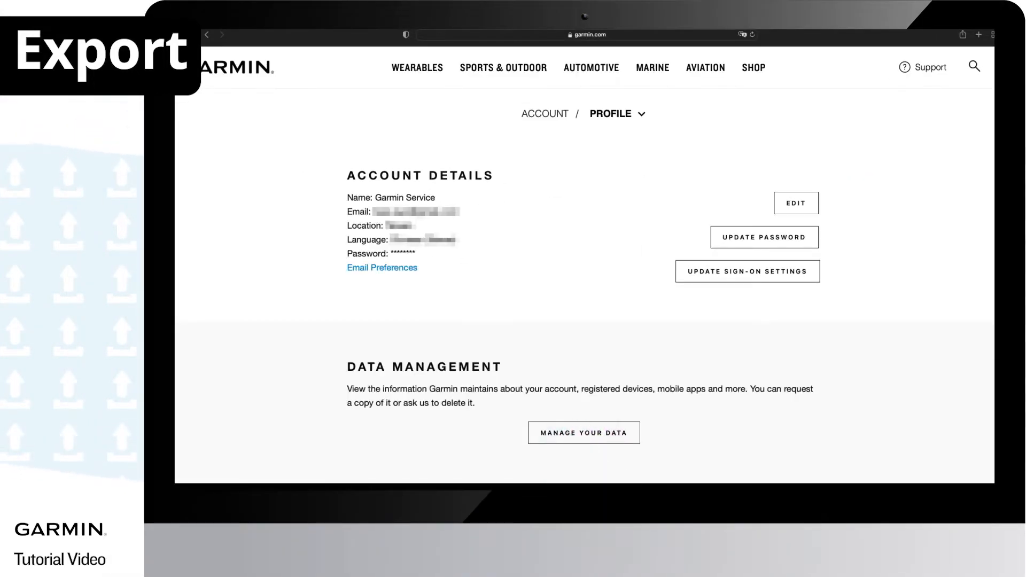
left_click(584, 432)
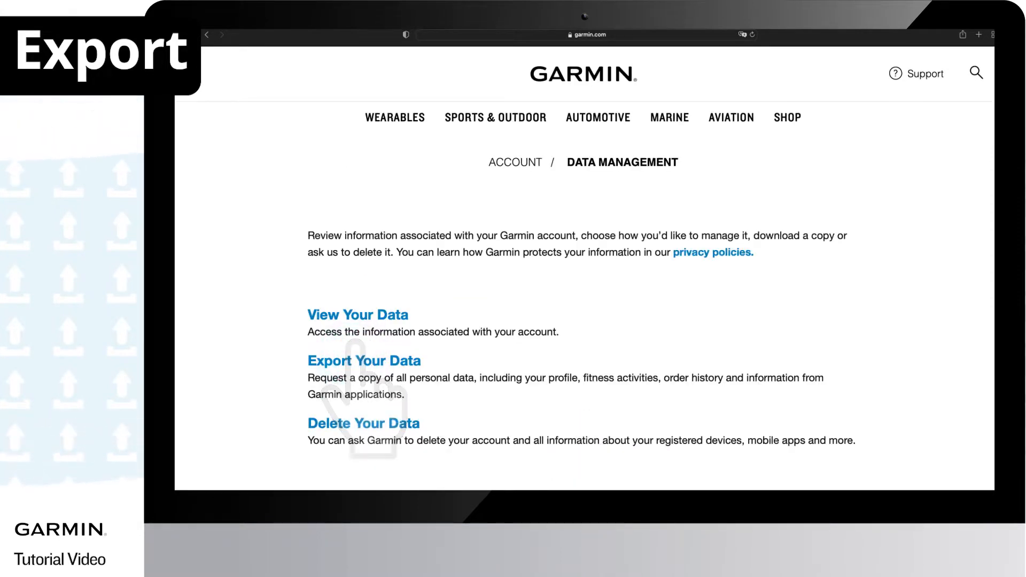
left_click(364, 361)
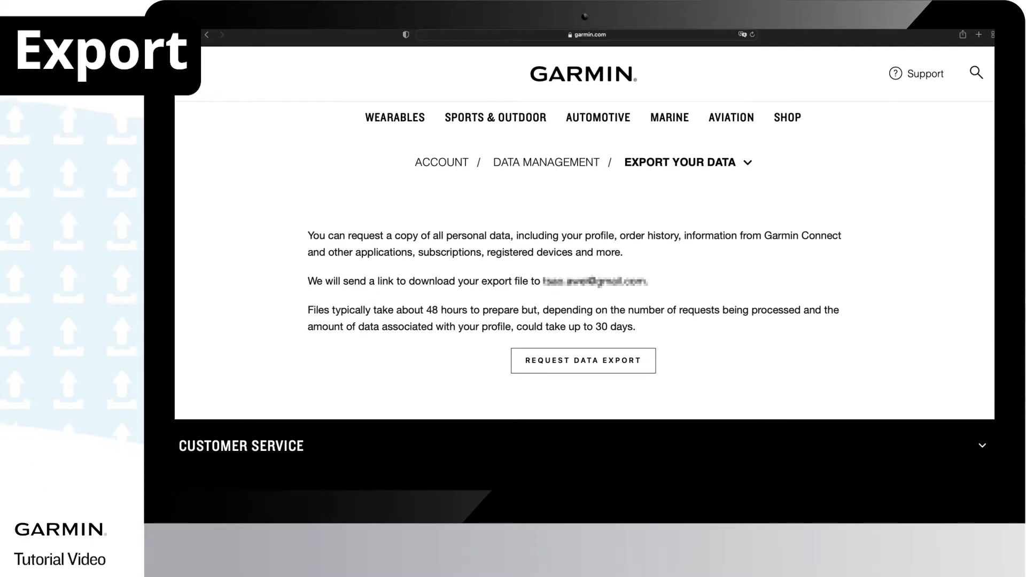
left_click(583, 360)
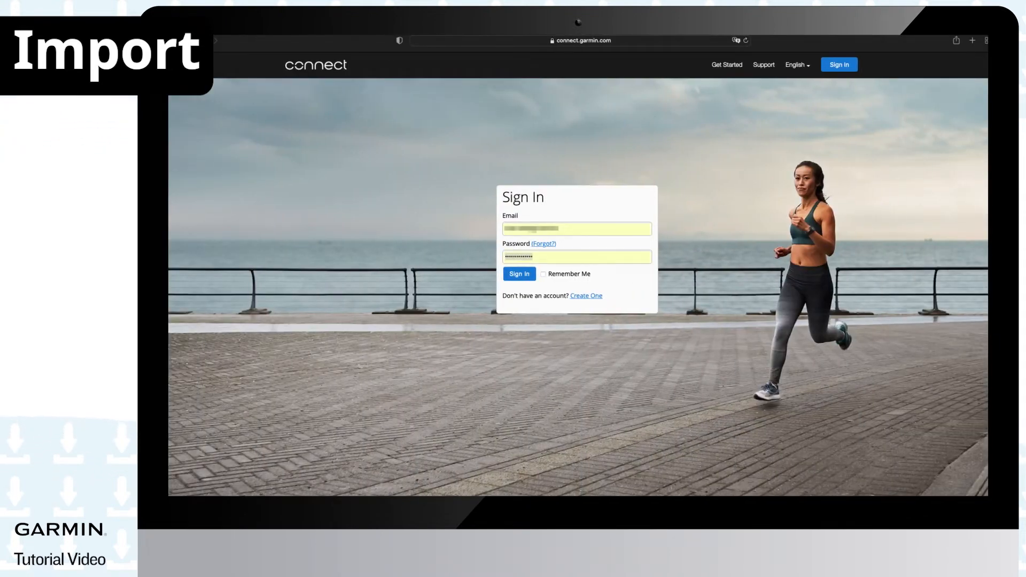
Sign in to Garmin Connect and reach Import Data from the upload cloud menu
left_click(519, 273)
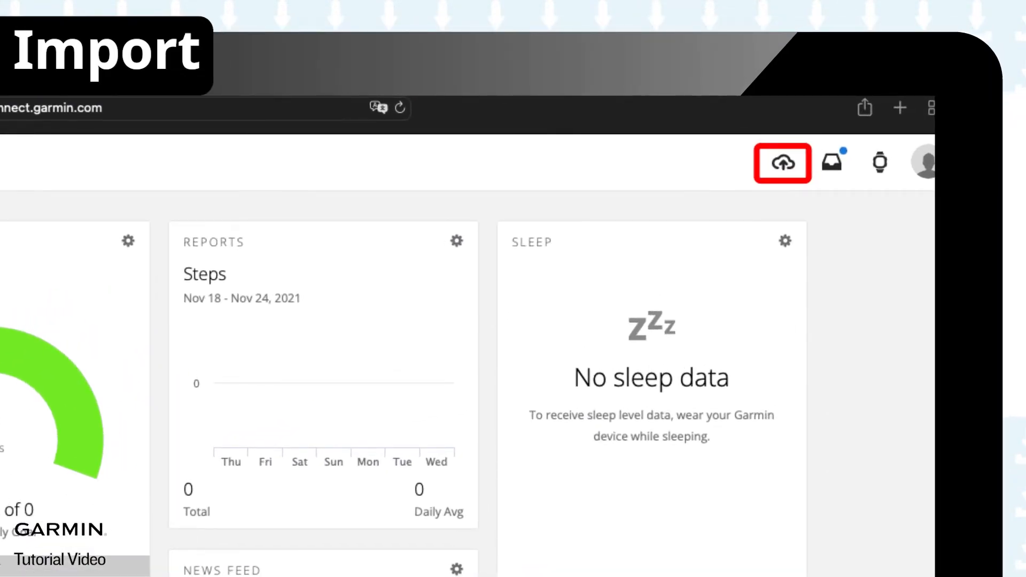
left_click(784, 163)
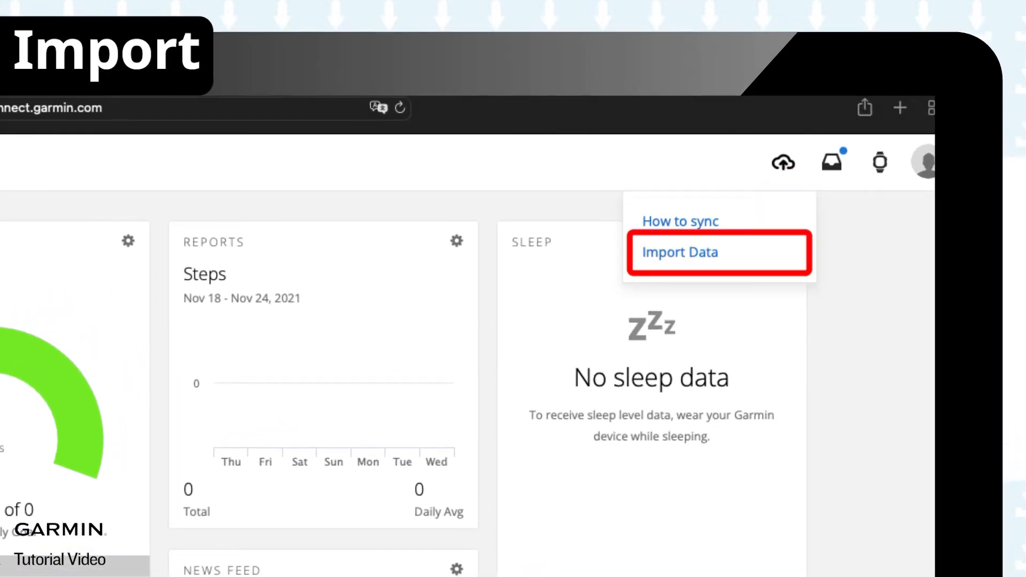
left_click(679, 252)
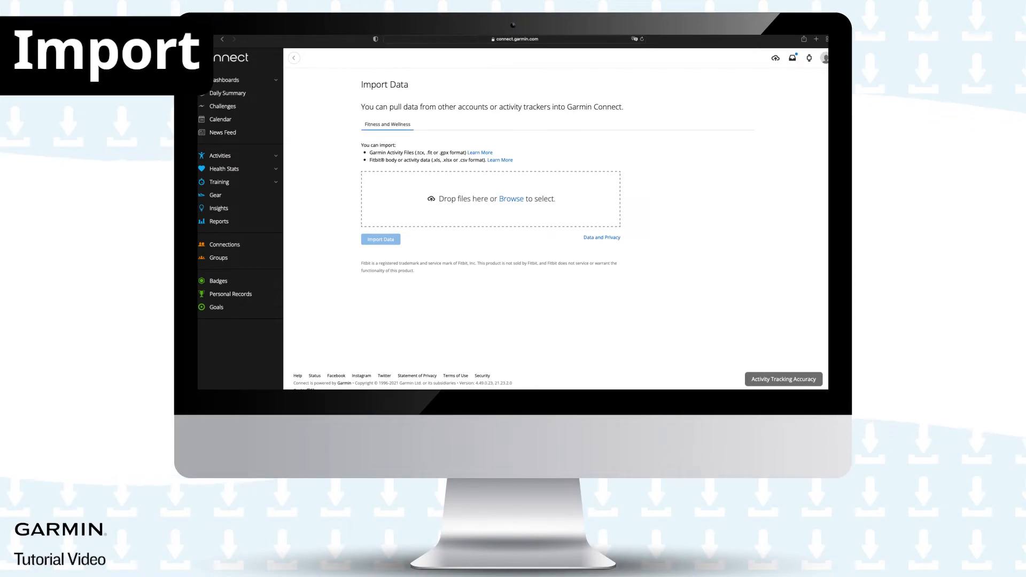